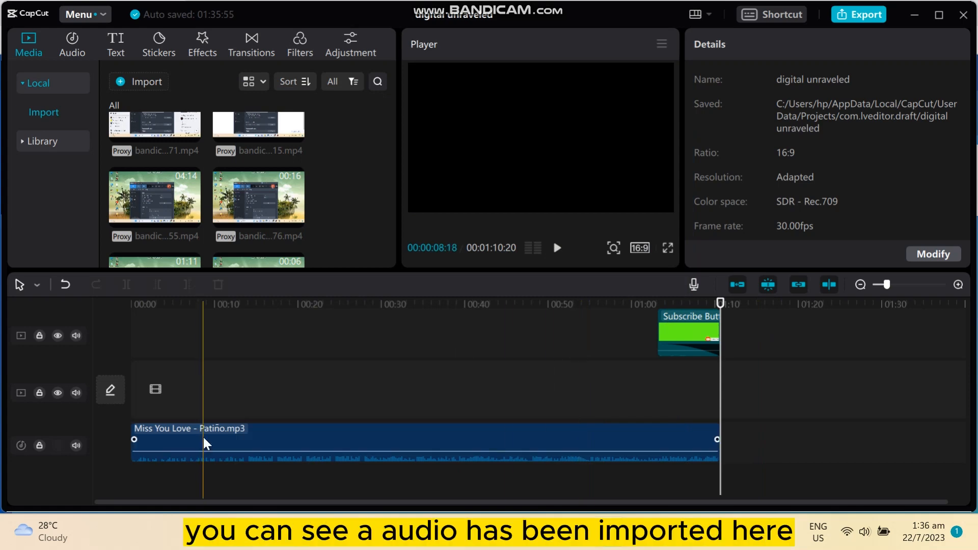
Step: Add the bandicam screen-recording clip to the start of the timeline
left_click(720, 304)
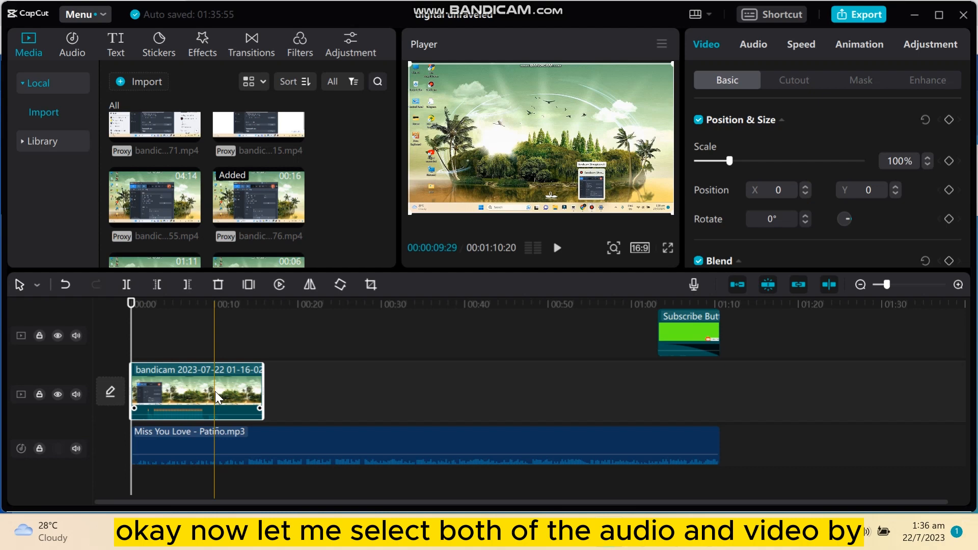
Step: Select the bandicam video clip together with the Miss You Love audio clip
left_click(739, 304)
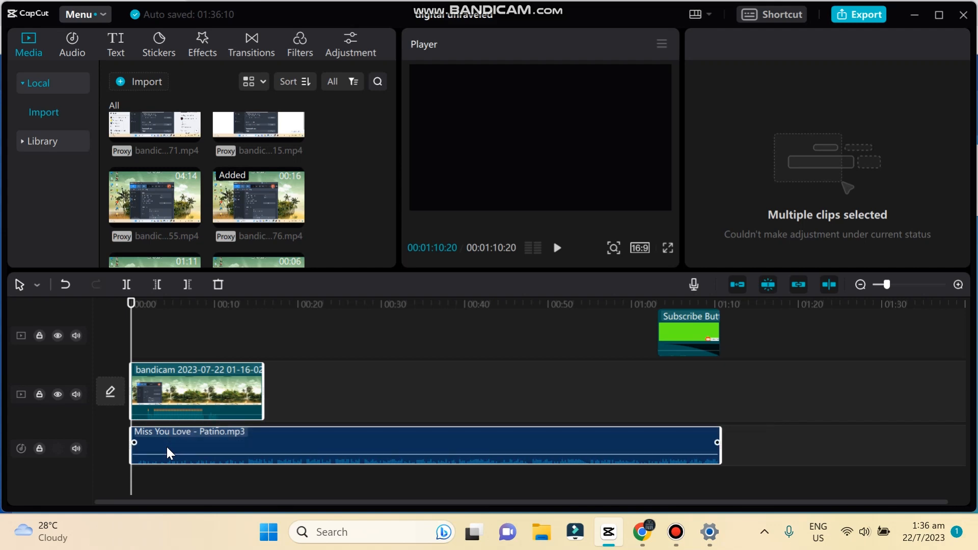
left_click(231, 392)
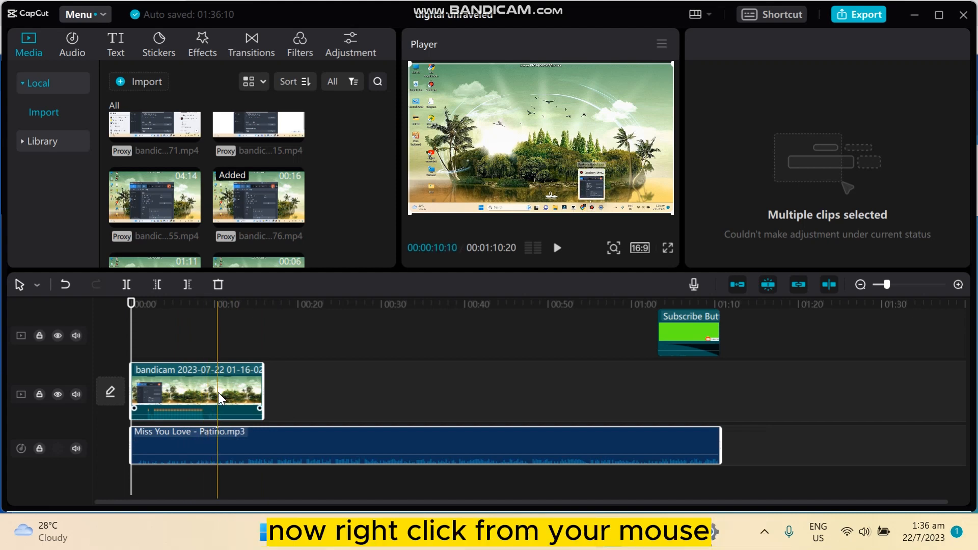
Step: Group the selected video and Miss You Love audio clips into Combo A
right_click(219, 397)
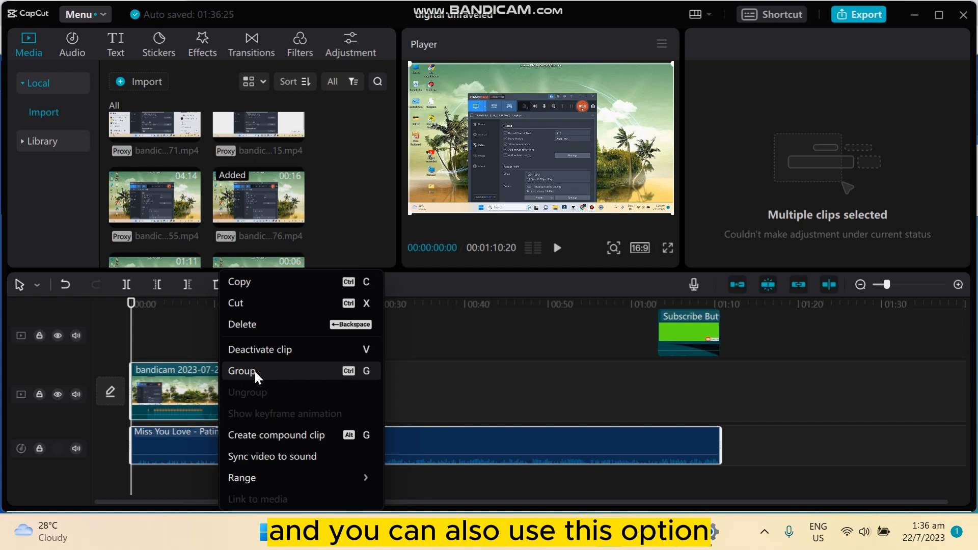
mouse_move(351, 383)
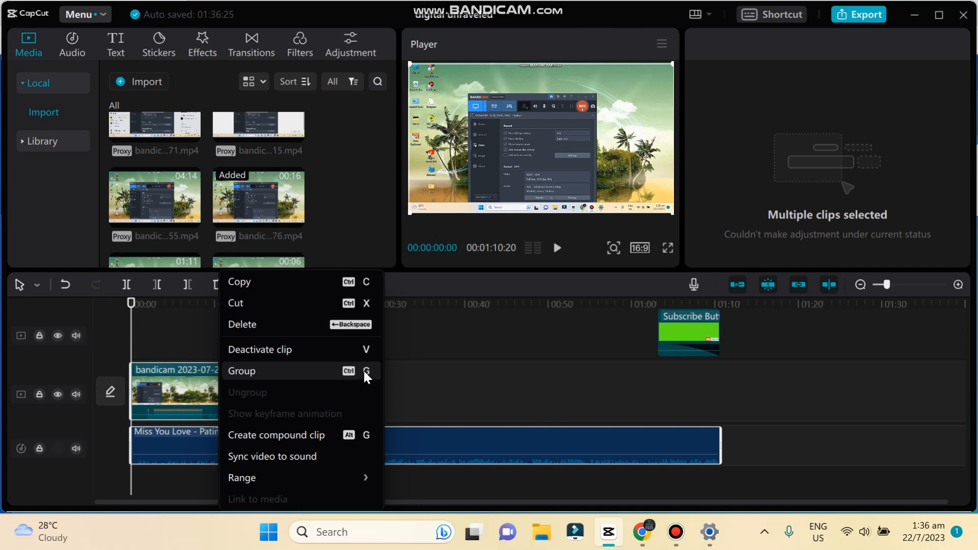
left_click(242, 370)
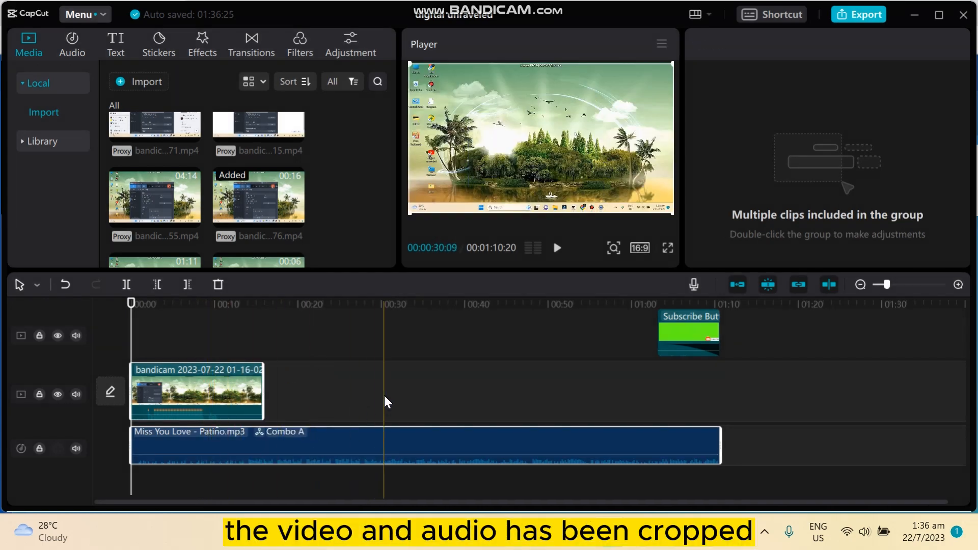
left_click(385, 403)
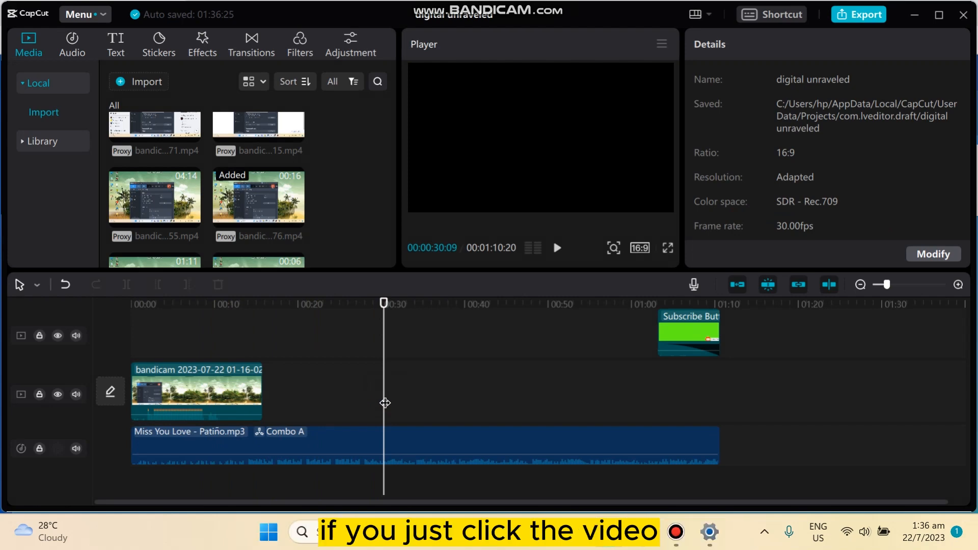
left_click(196, 391)
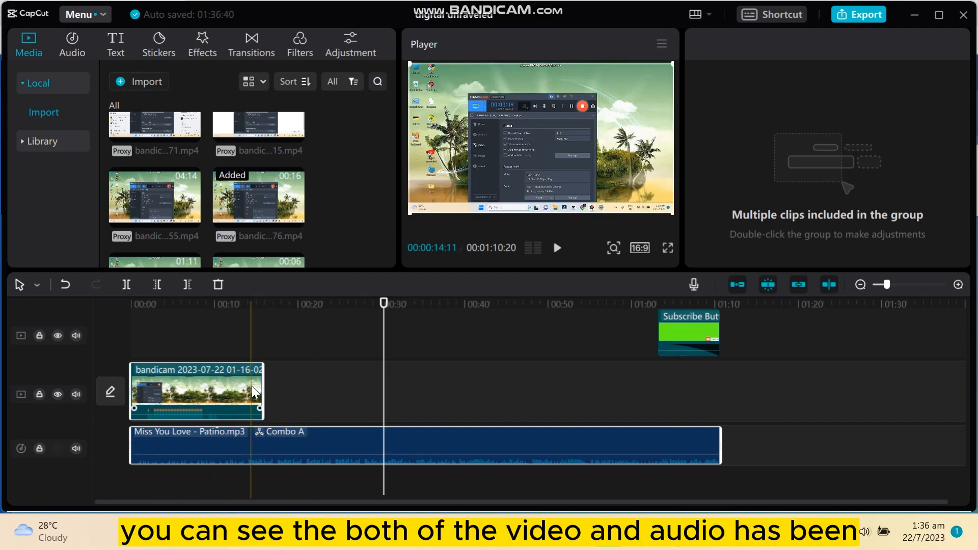
left_click(331, 414)
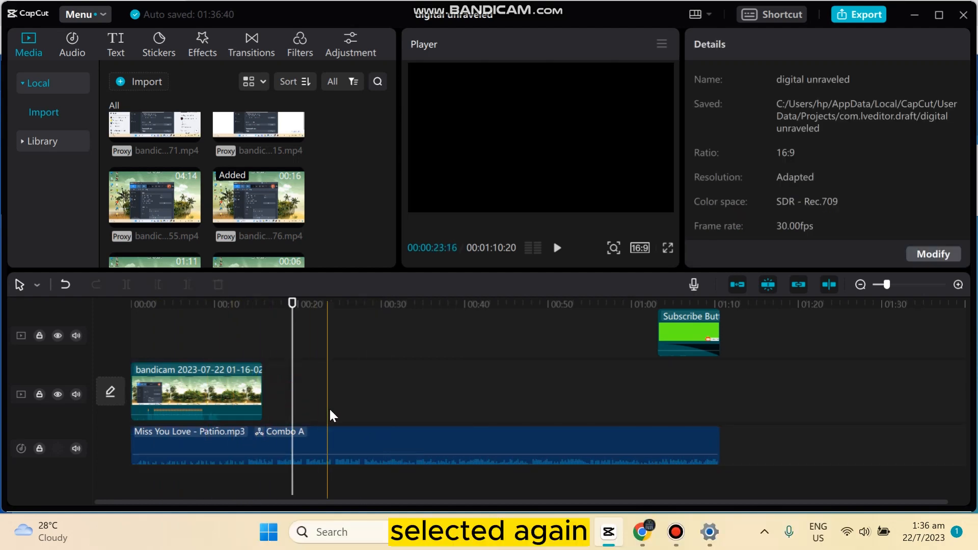
left_click(197, 391)
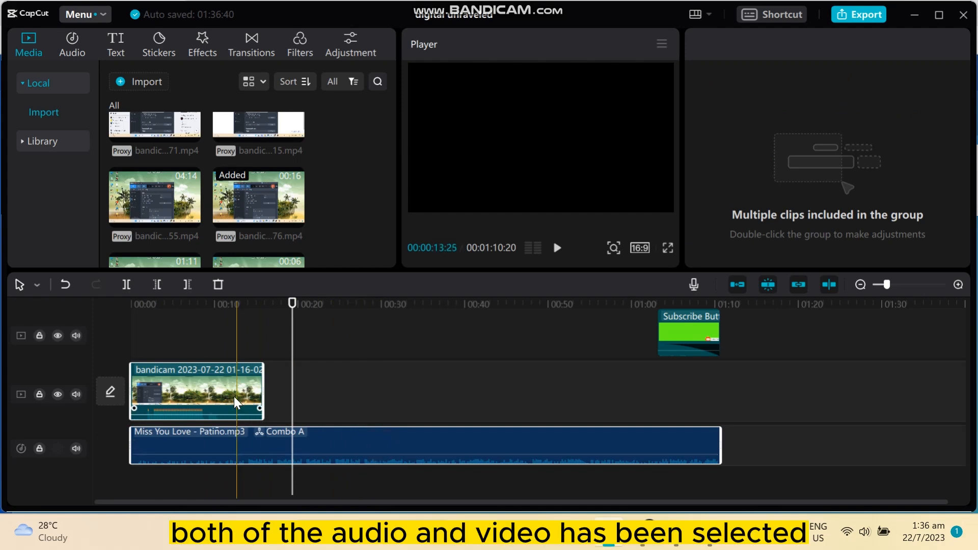